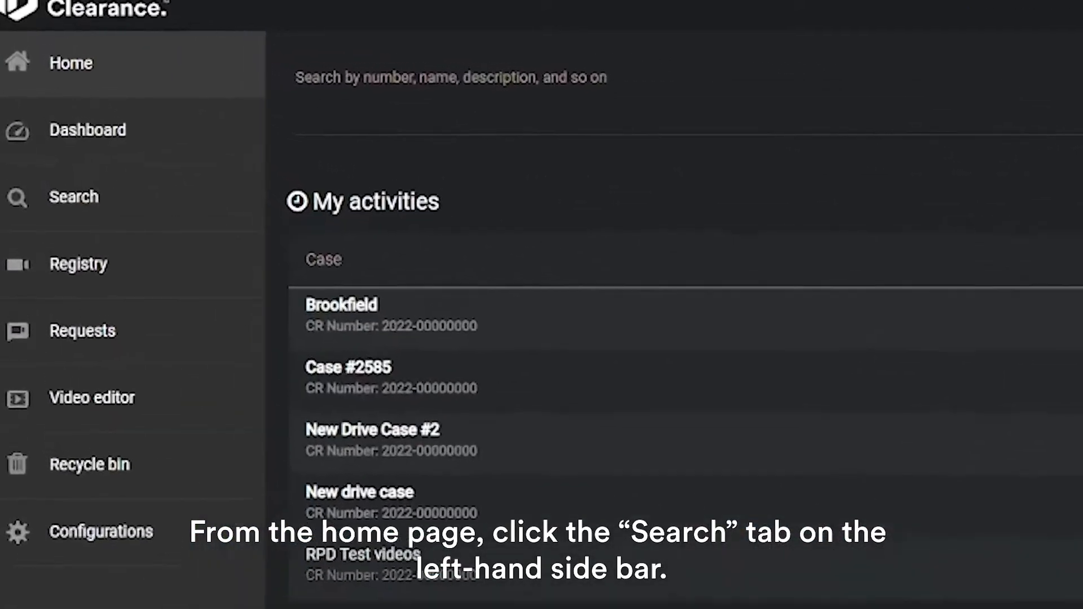
- On the Search page, exclude Cases so only files are searched, then show More filters
click(74, 196)
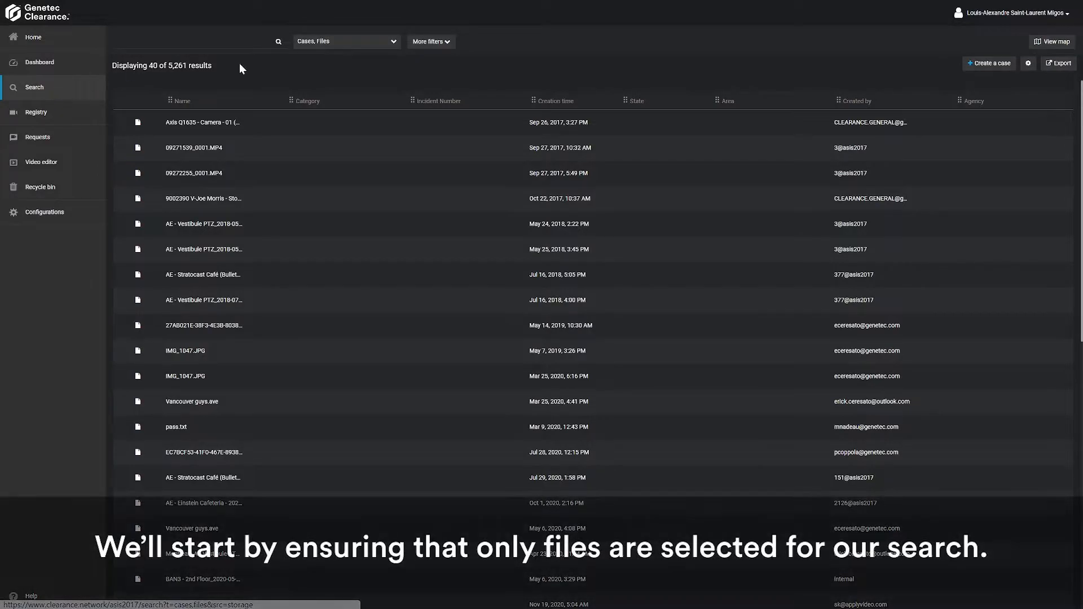
click(345, 41)
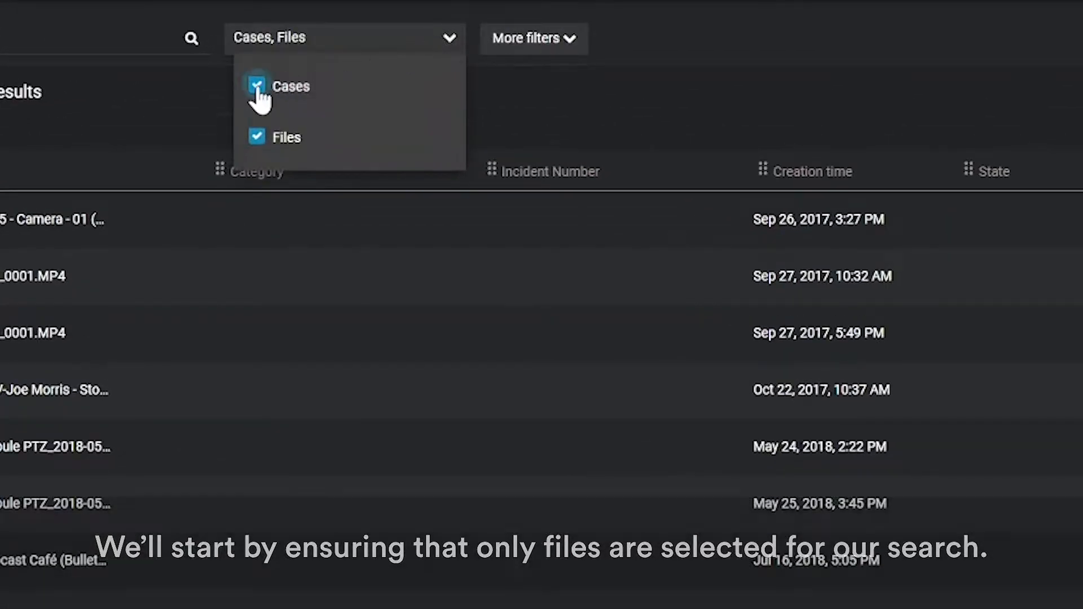
click(255, 86)
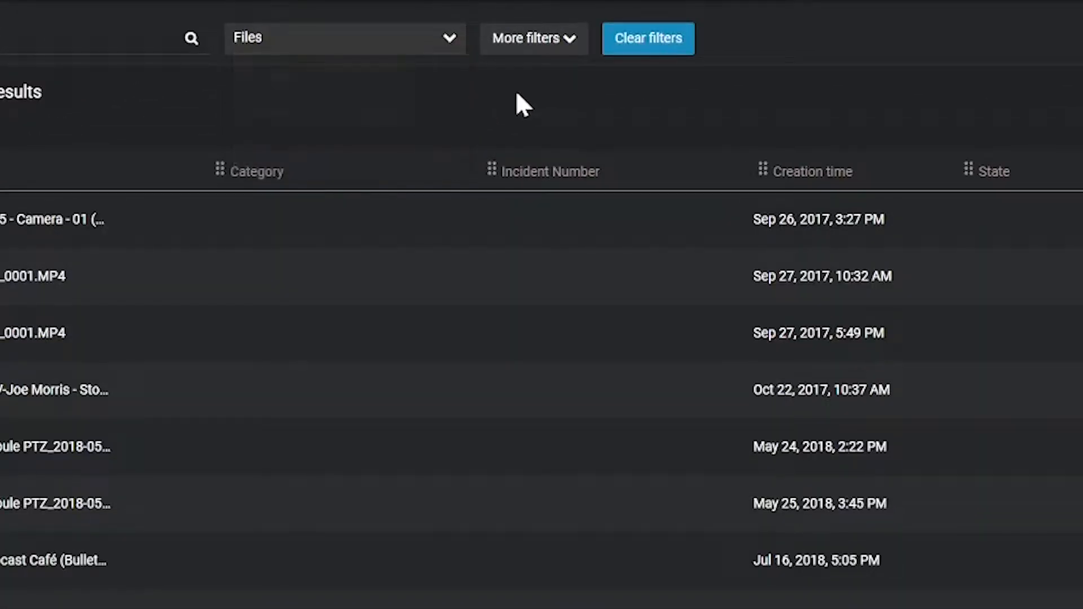
click(533, 38)
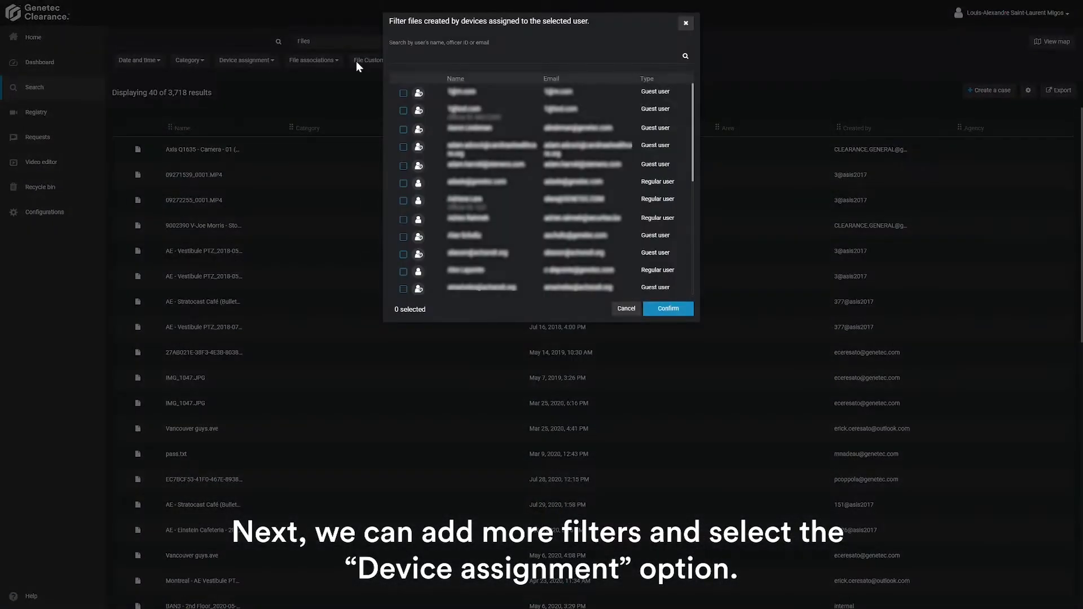
- Filter by device assignment to the 'erick' account and confirm, leaving 22 files
text(erick)
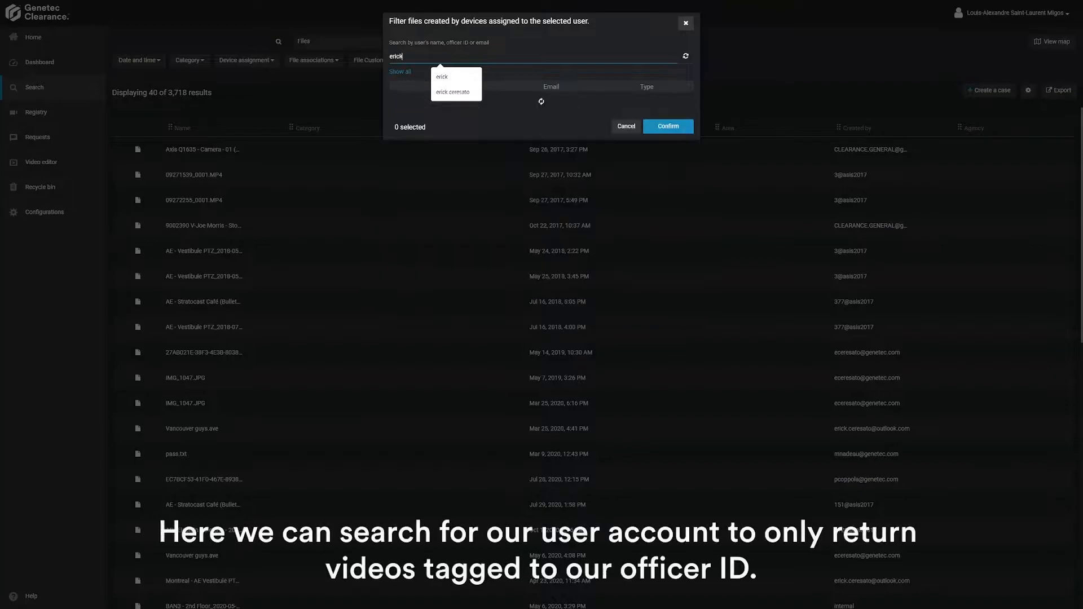
click(404, 104)
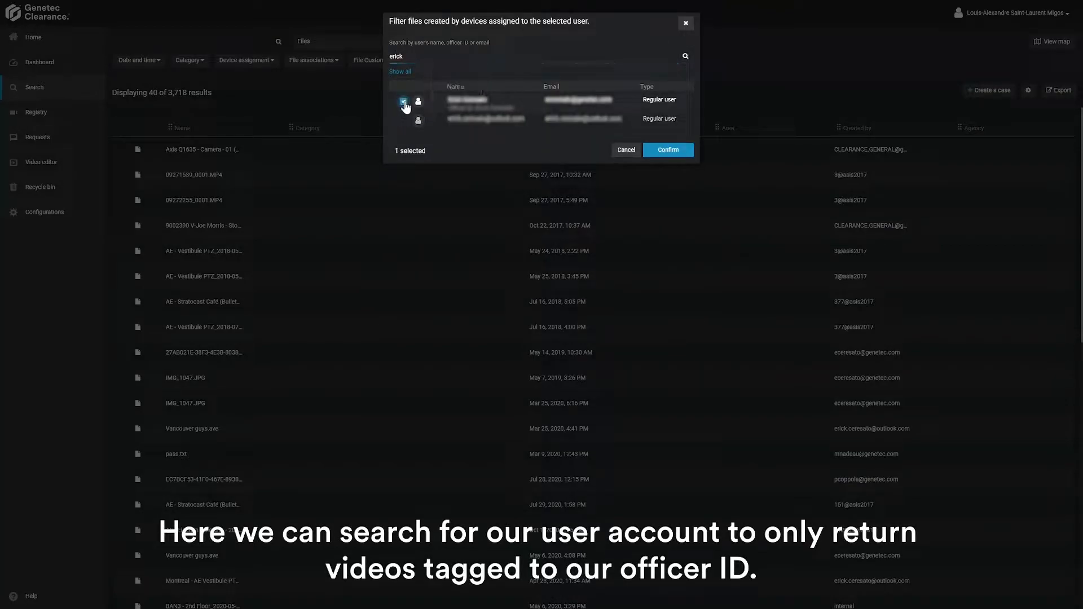
click(666, 150)
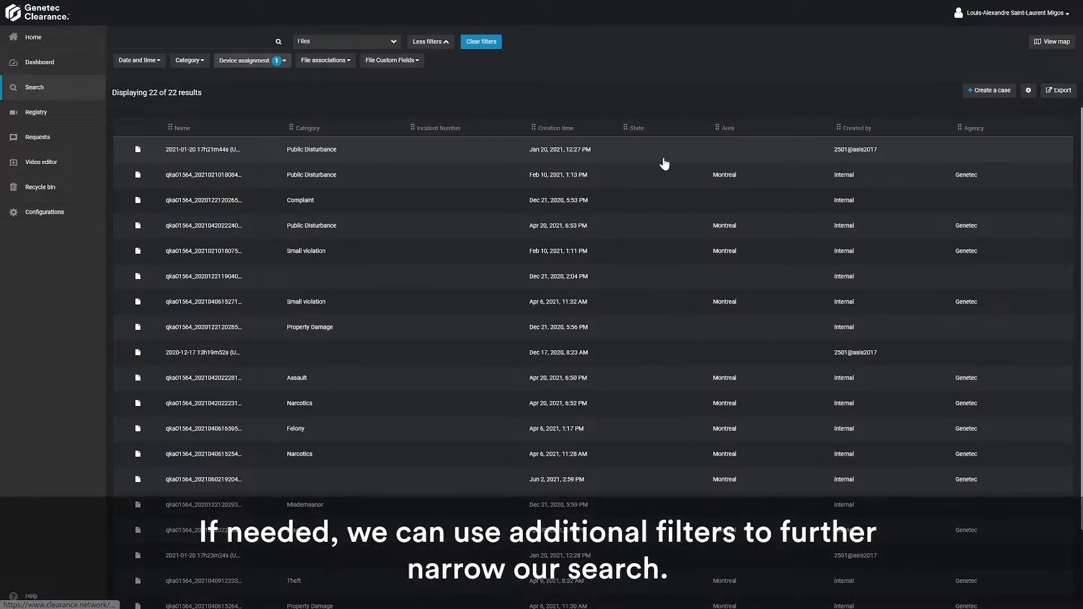
click(139, 60)
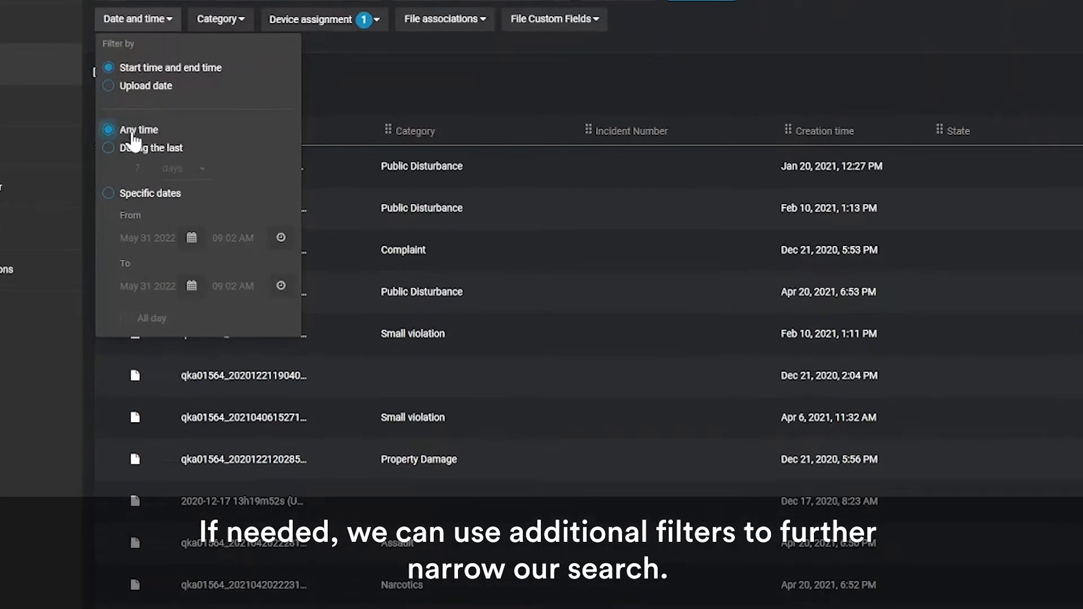
click(107, 147)
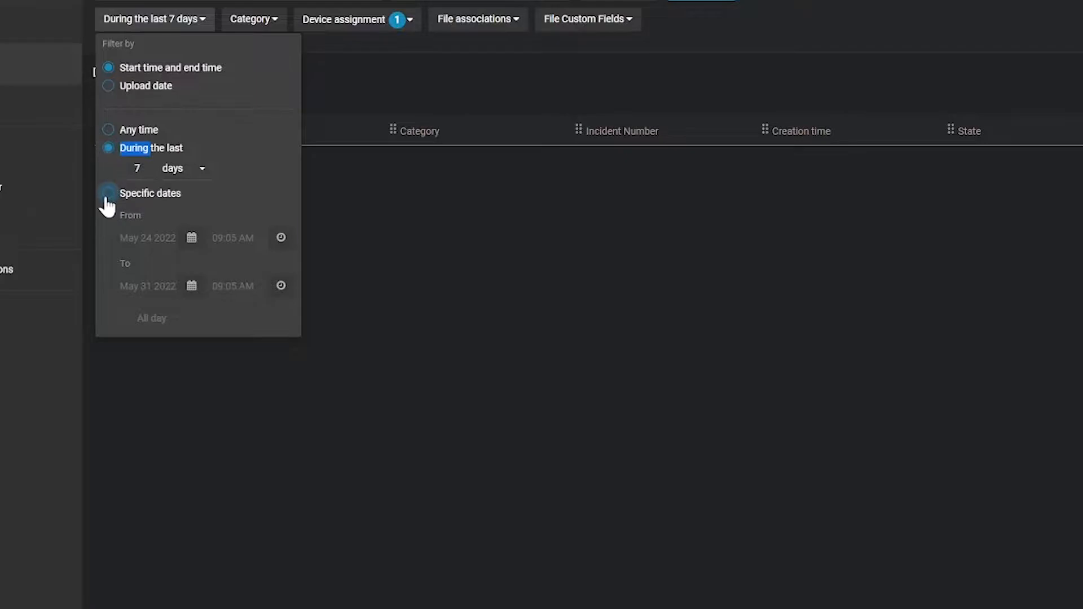
click(108, 129)
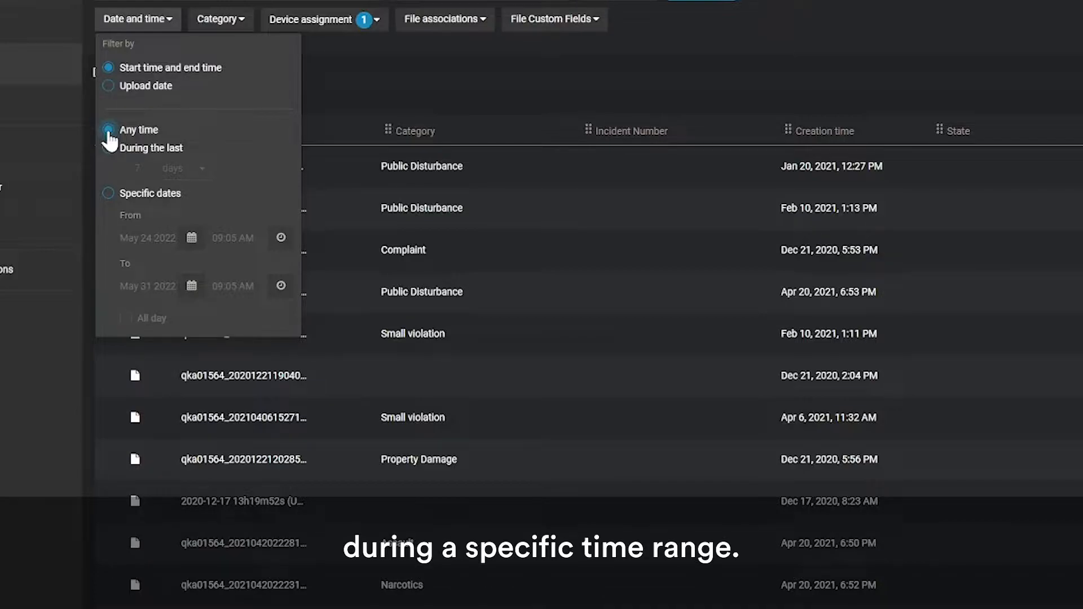
click(137, 19)
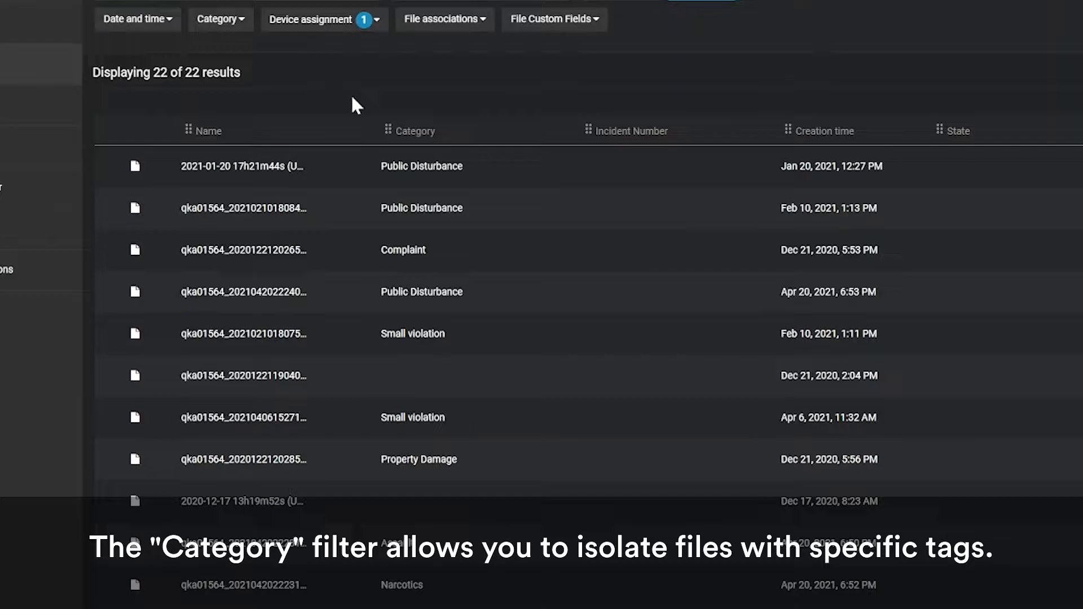
click(219, 19)
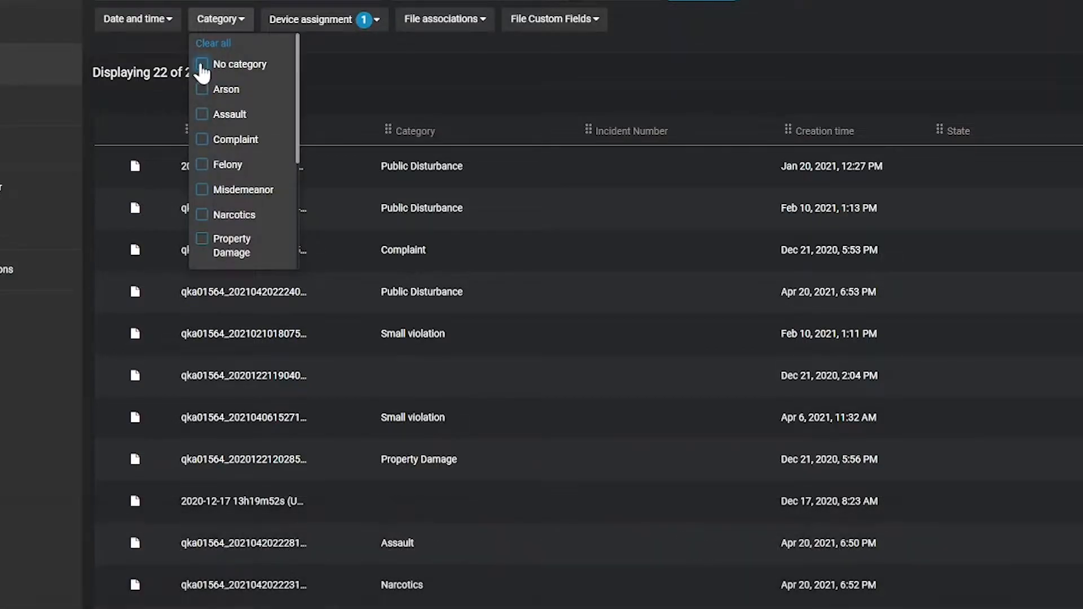
click(201, 63)
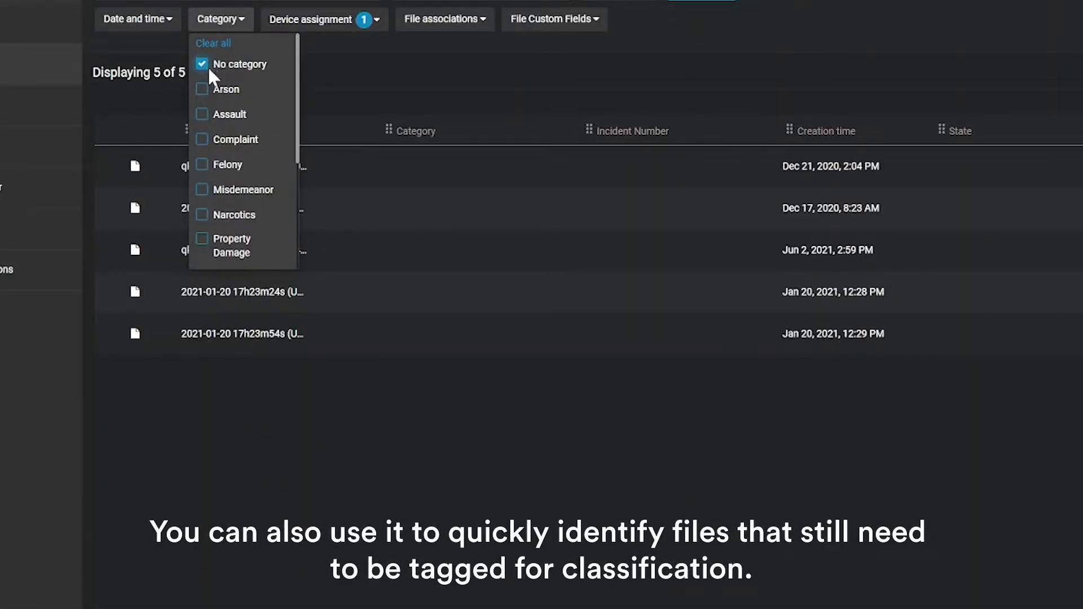
click(202, 64)
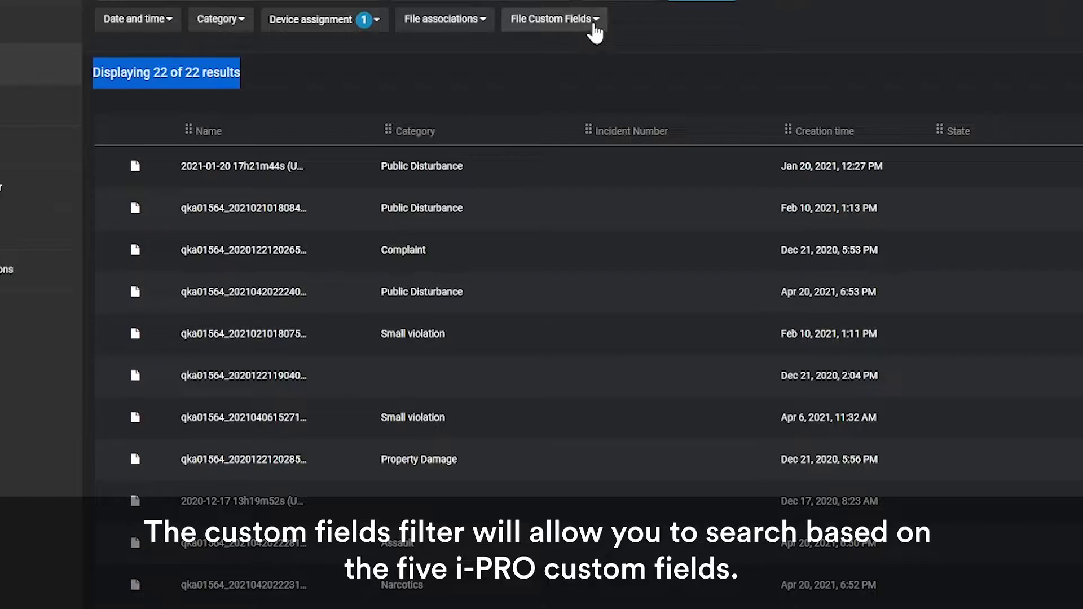
- Review the File Custom Fields filter options for the file results
click(552, 18)
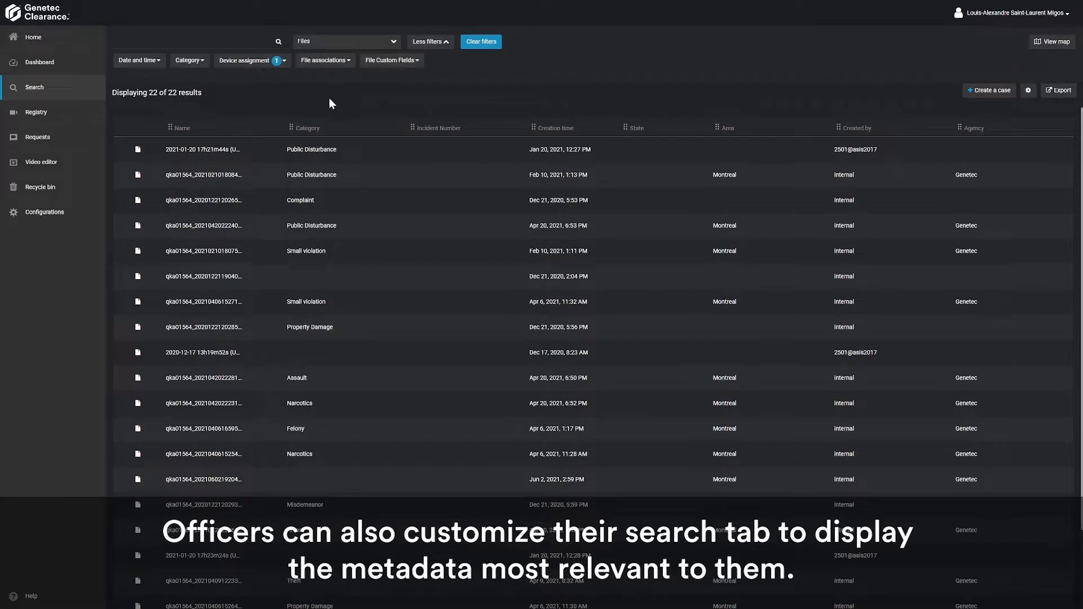
mouse_move(553, 133)
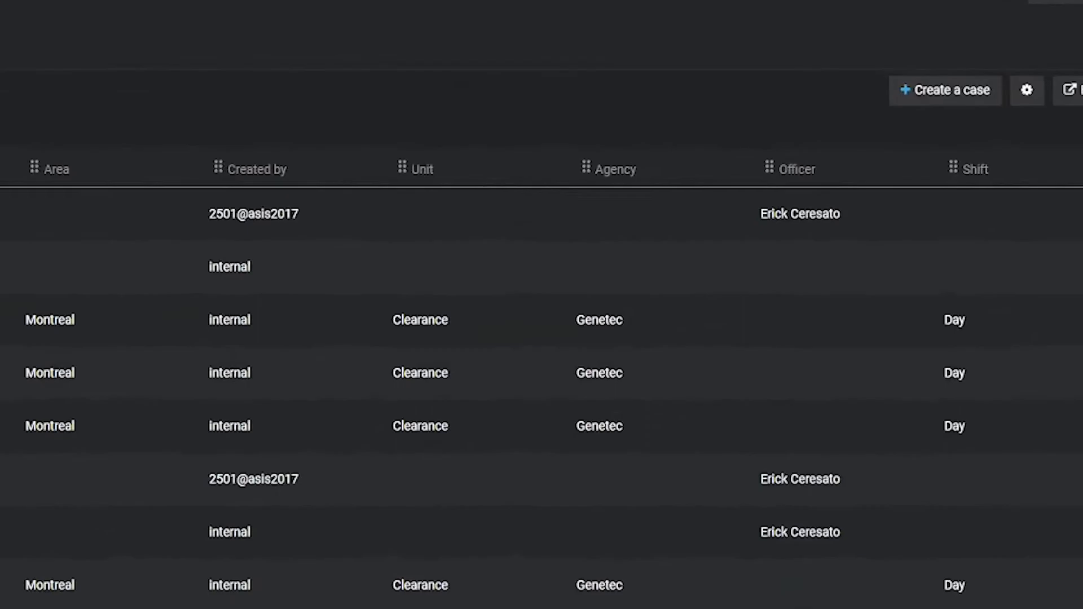
- Display Name, Category, Officer, Start and End time columns, sorted by start time ascending
click(1026, 90)
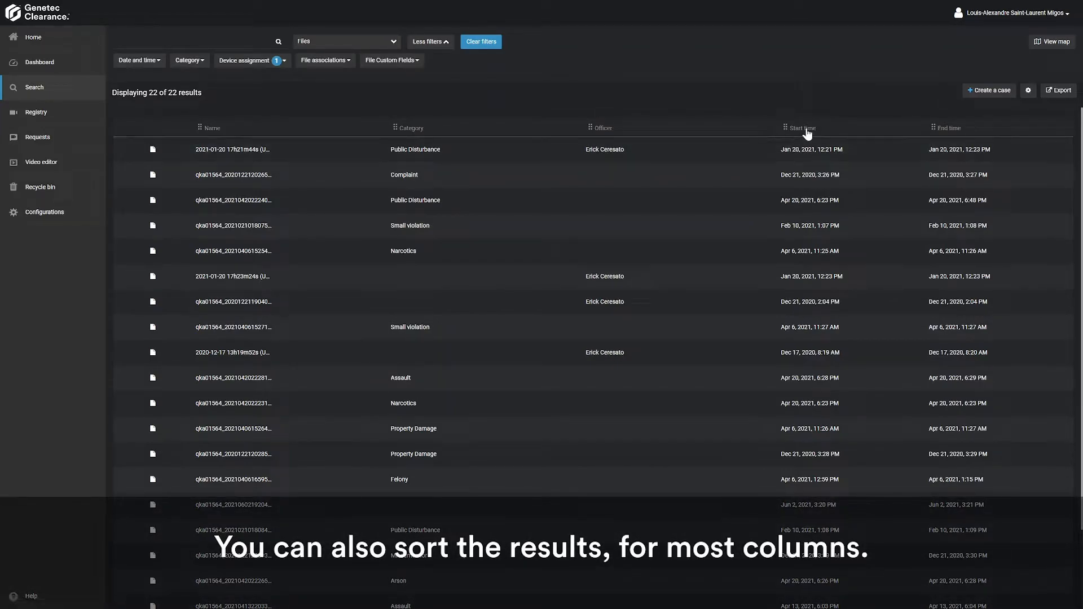
click(801, 128)
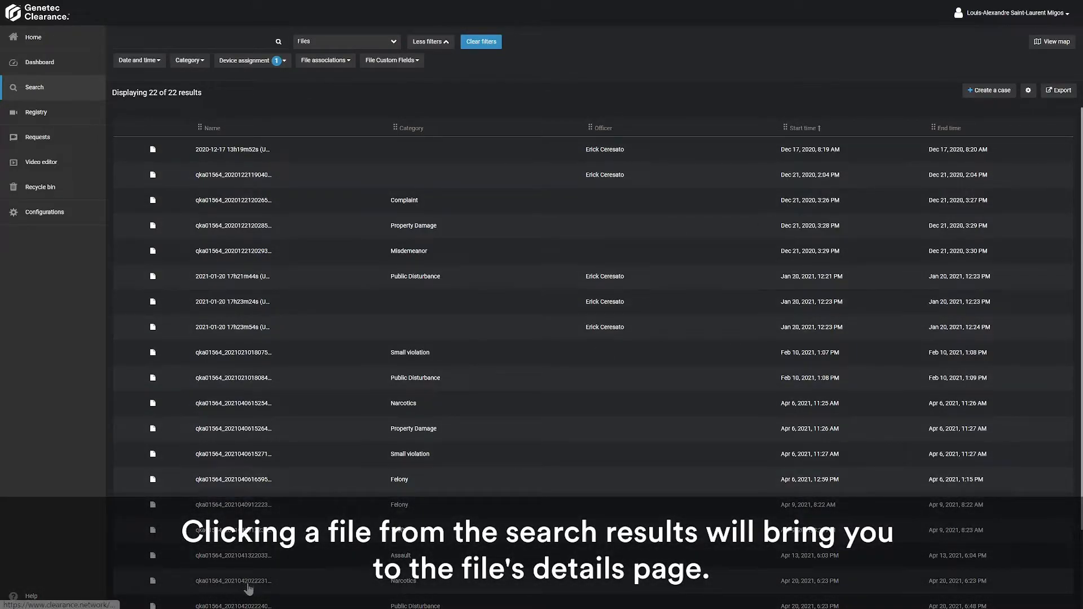
click(233, 580)
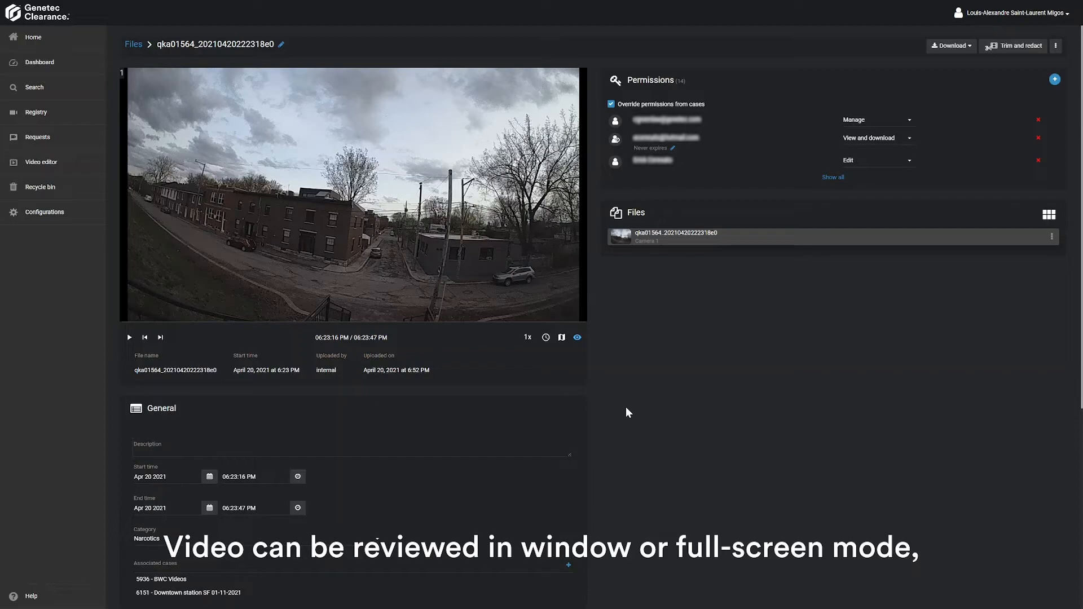
click(128, 337)
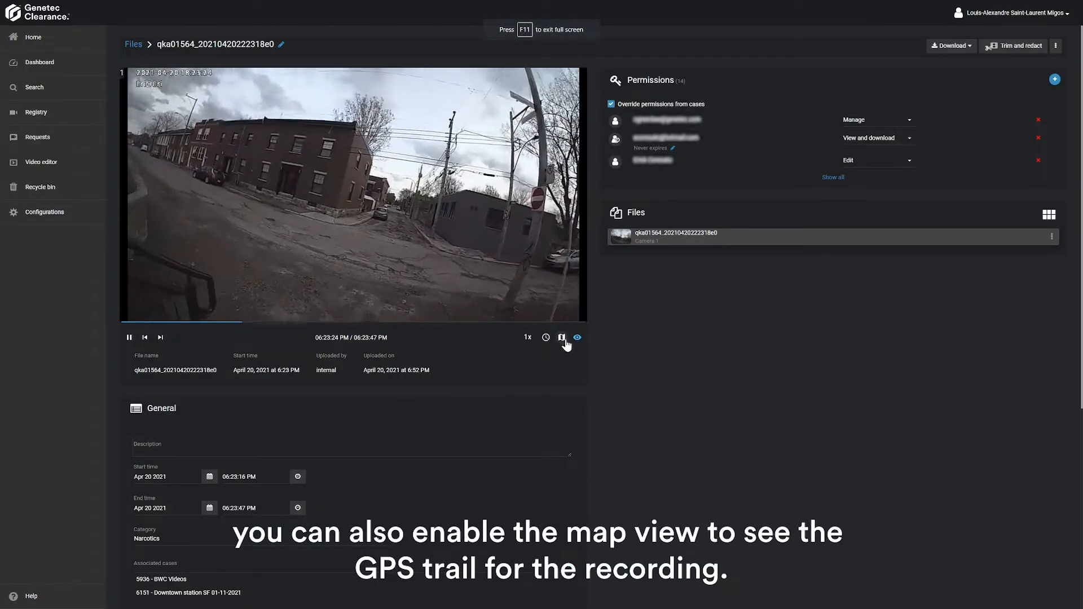
- Turn on the GPS trail map, pause the video, and advance one frame
click(561, 337)
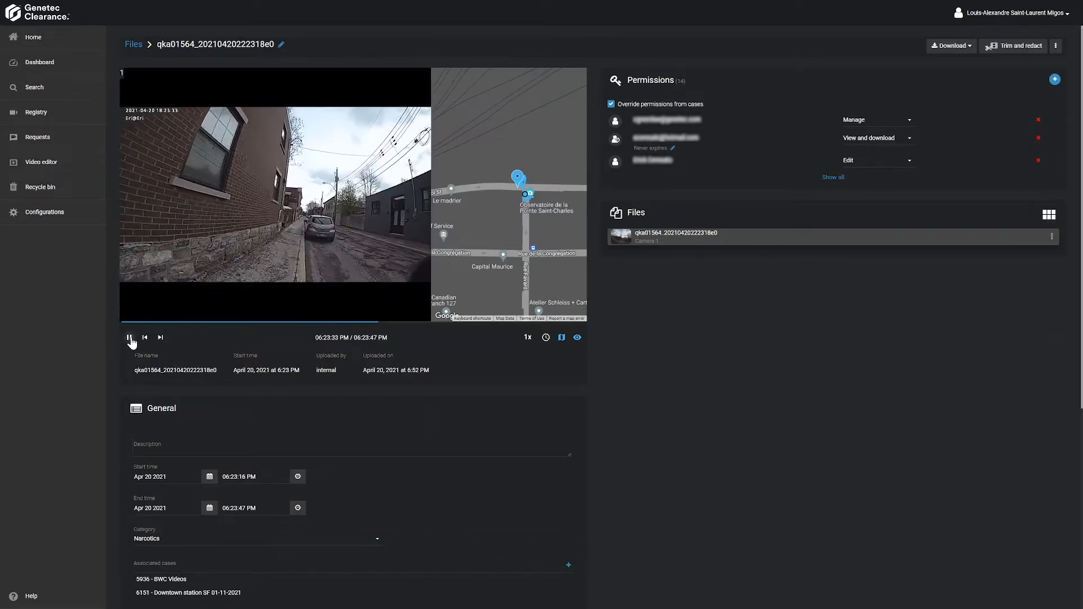
click(130, 337)
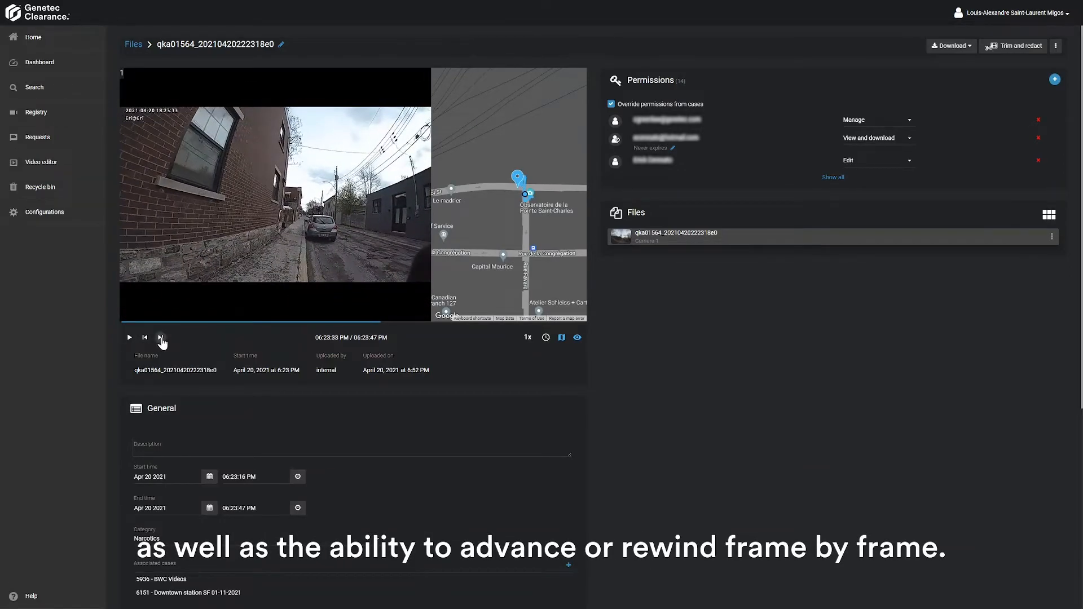
click(162, 337)
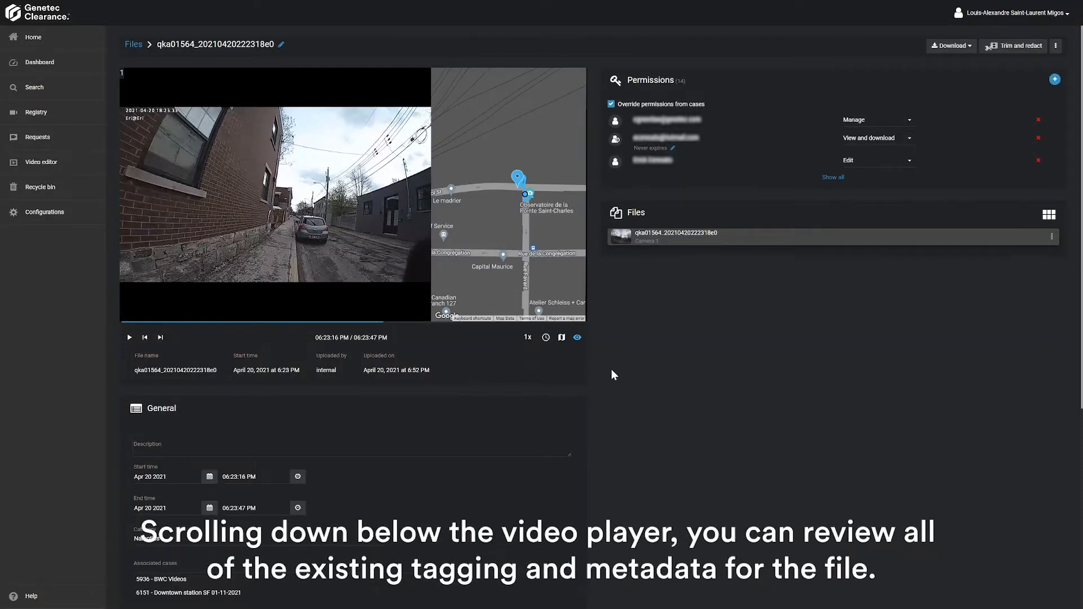
- Scroll to the tagging and metadata fields and activate the Description field
scroll(down, 3)
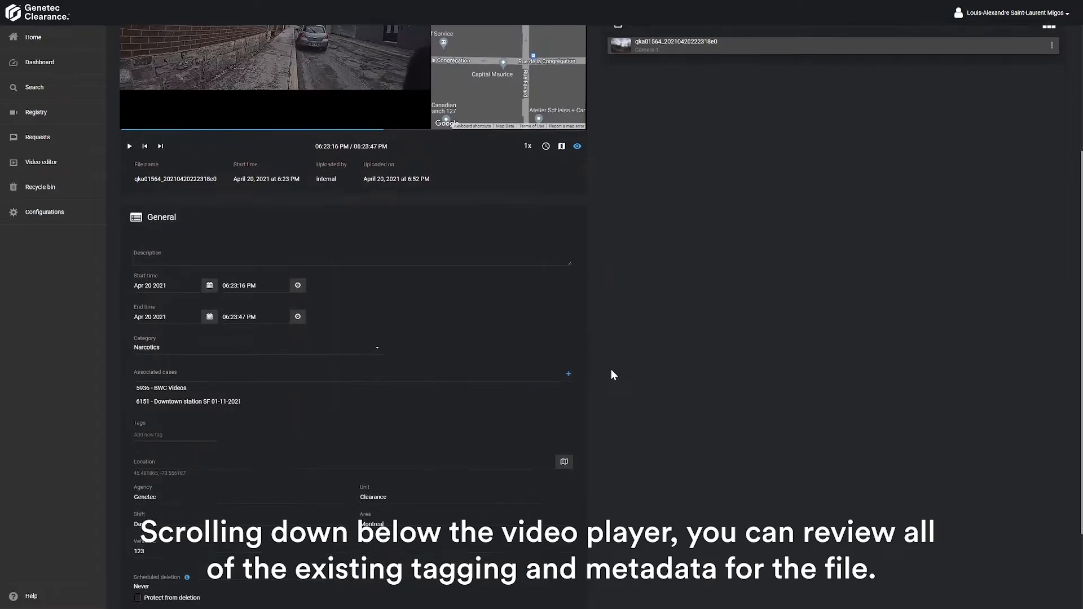
scroll(down, 3)
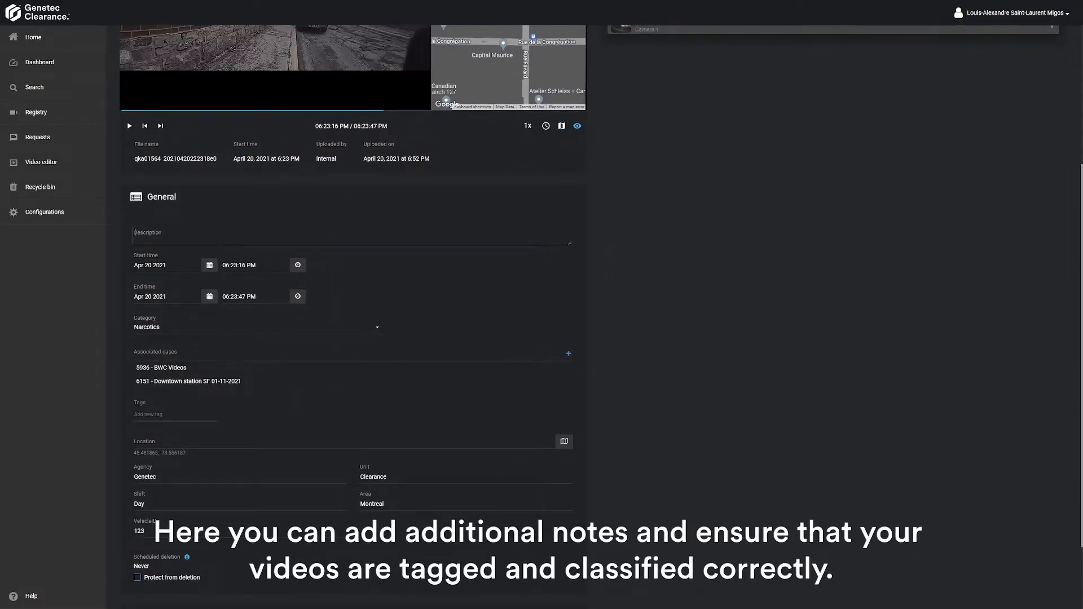
click(345, 233)
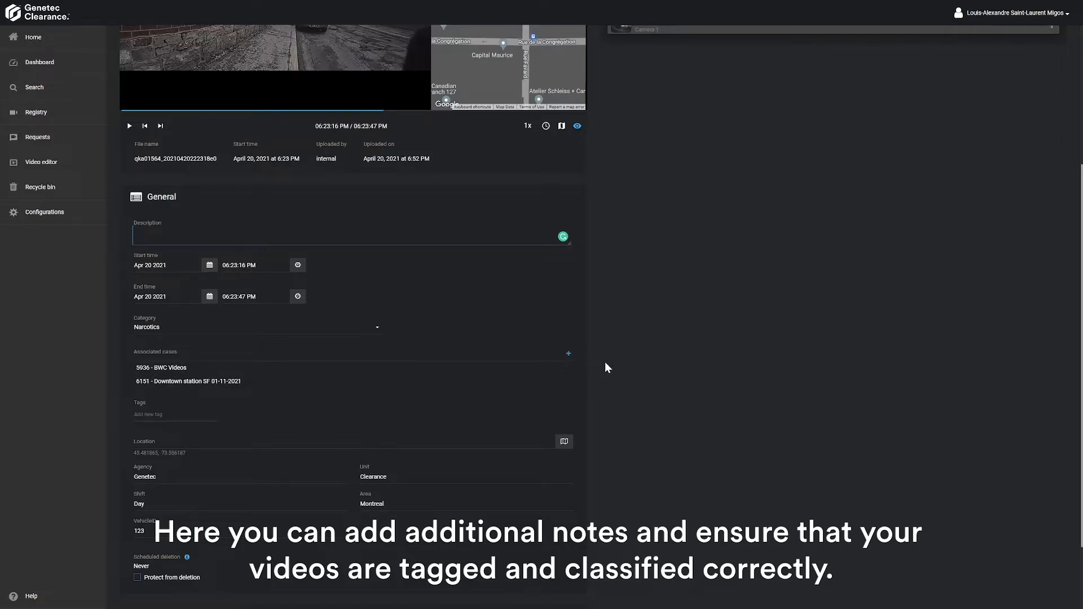